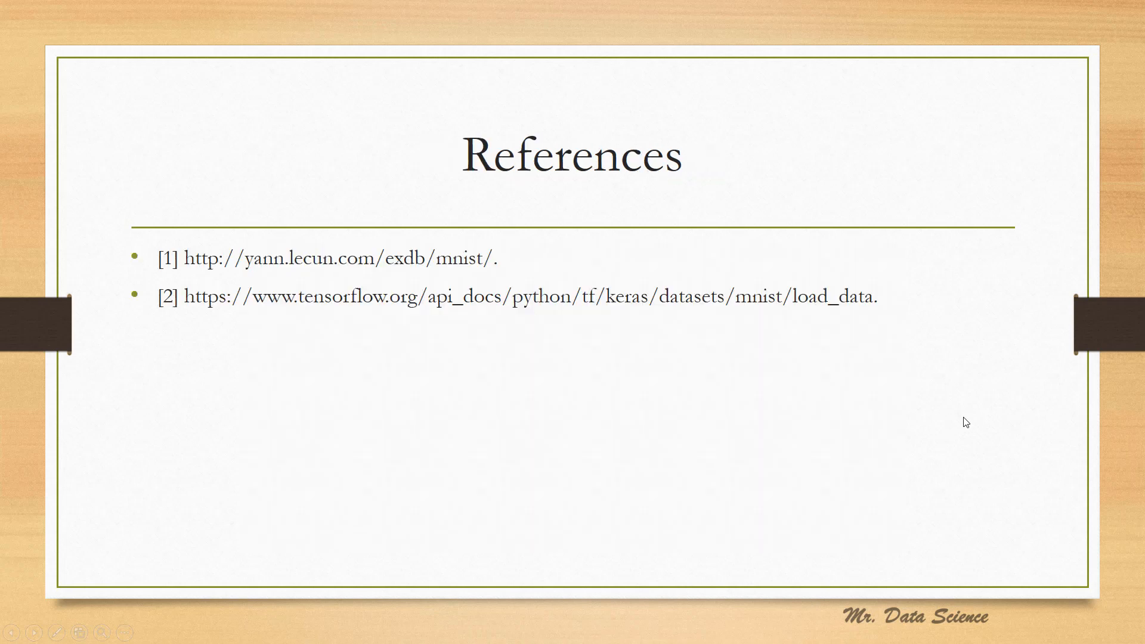
mouse_move(546, 221)
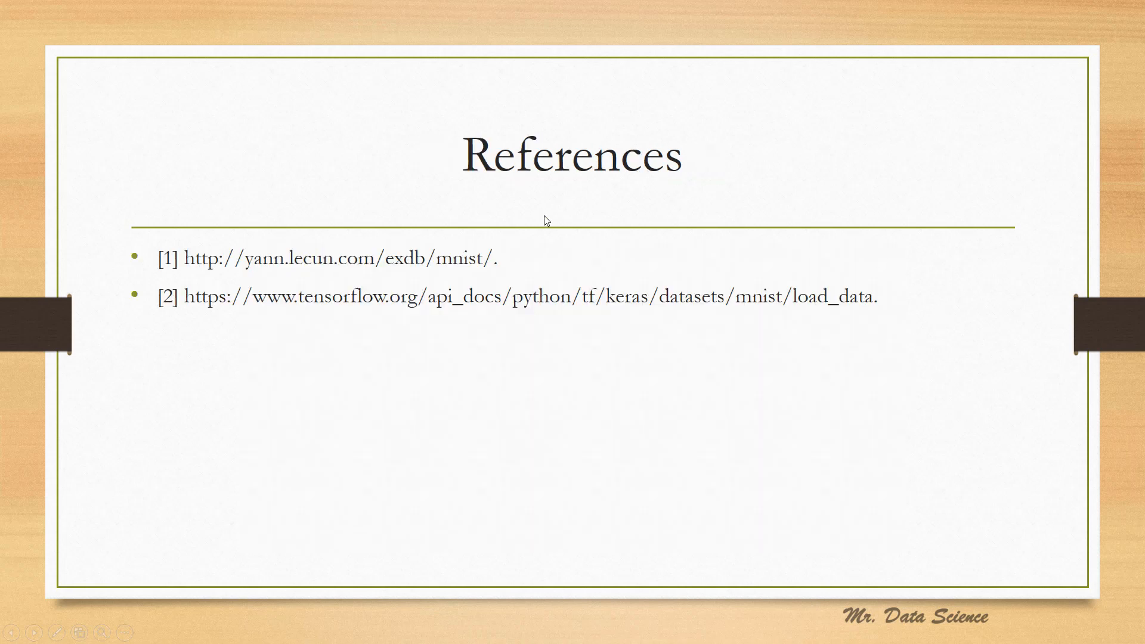